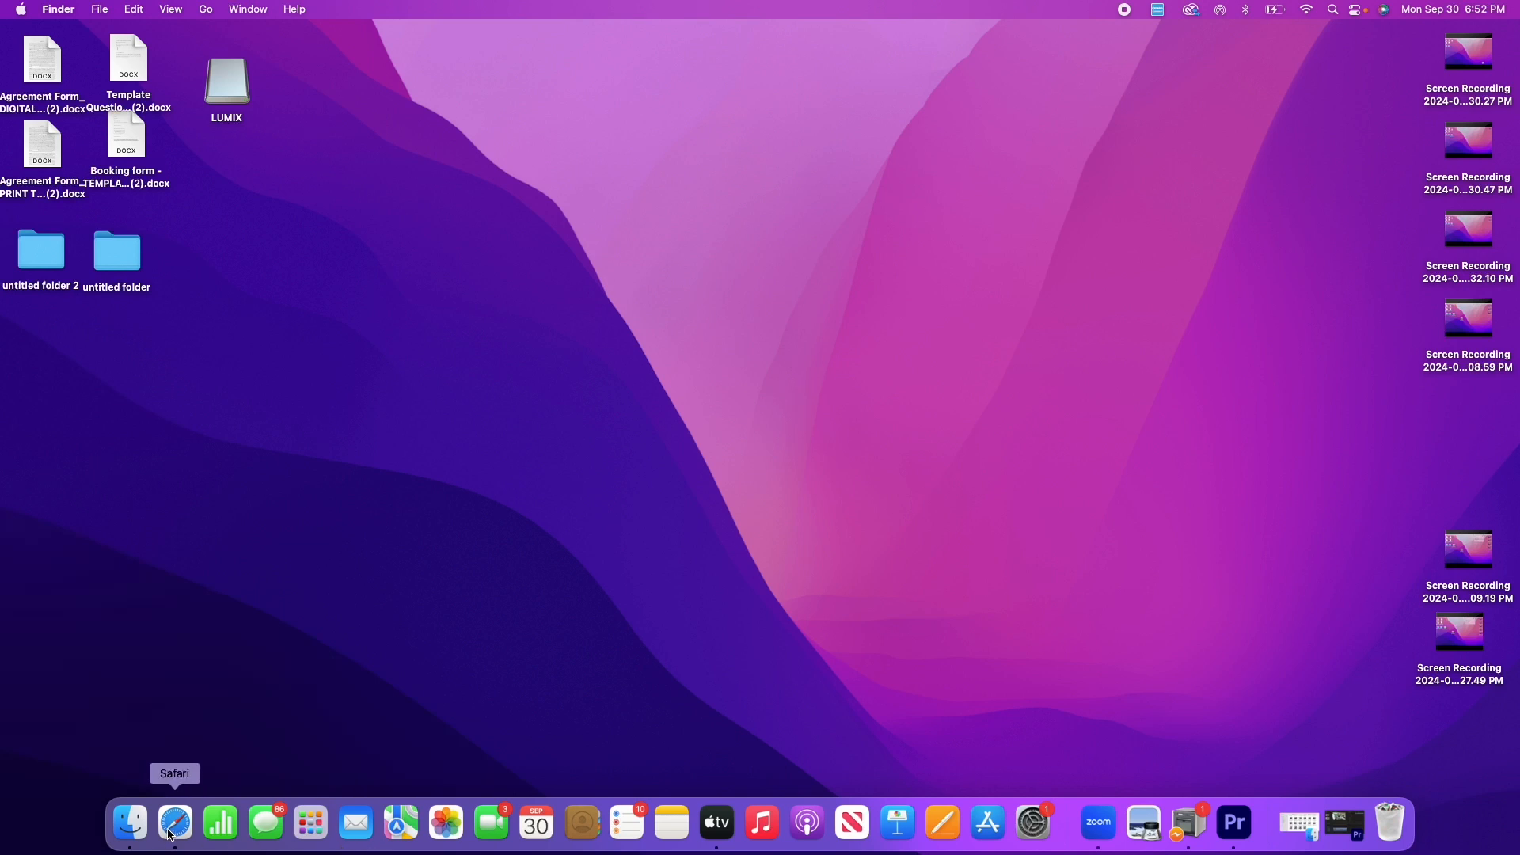
- Launch Safari from the Dock and maximize its window to fill the screen
left_click(174, 823)
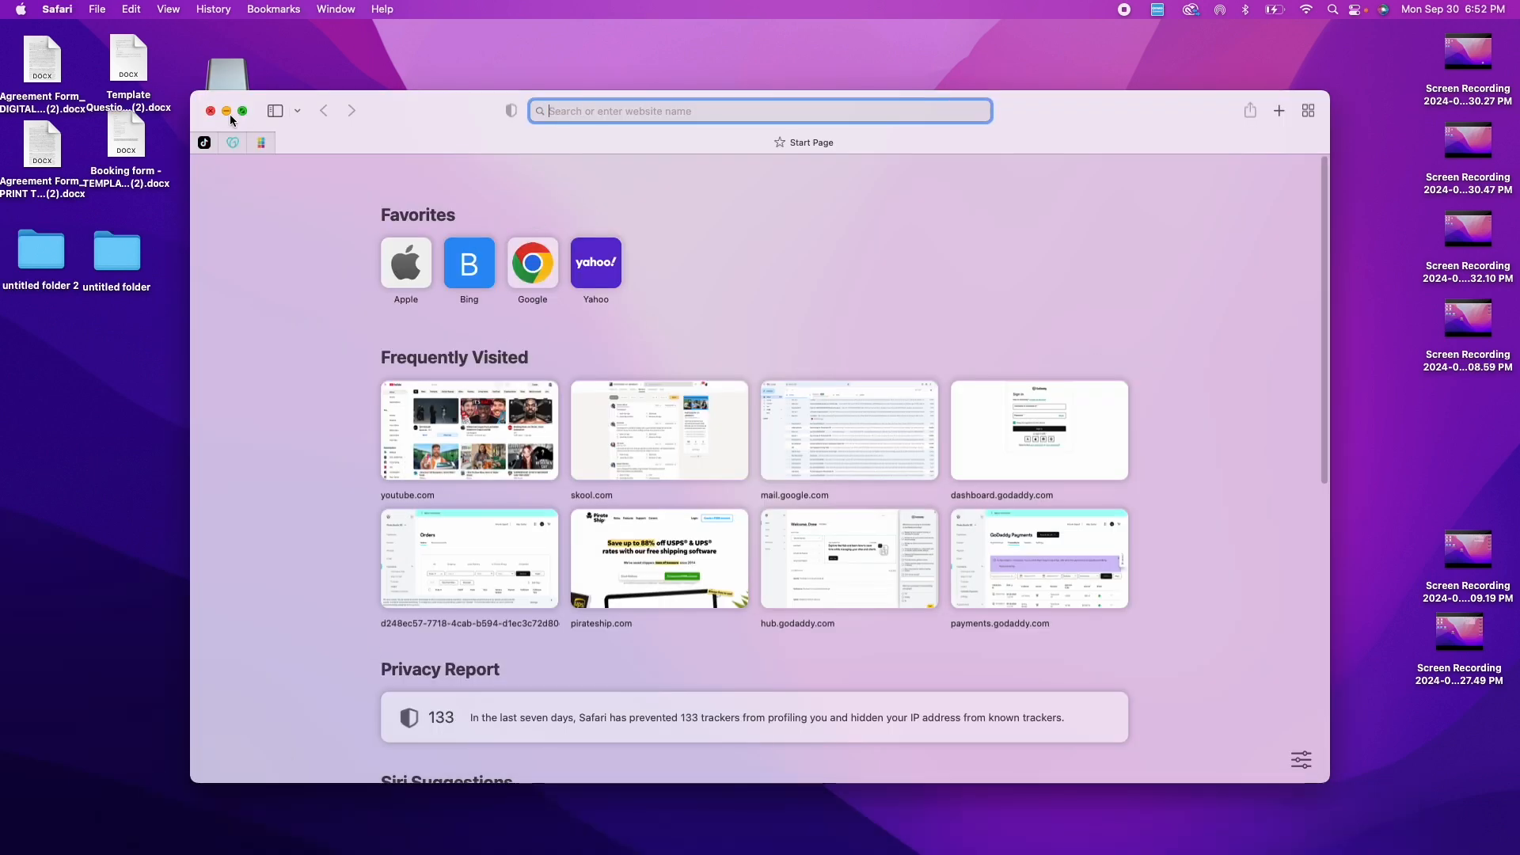
left_click(241, 111)
type("fotoshare")
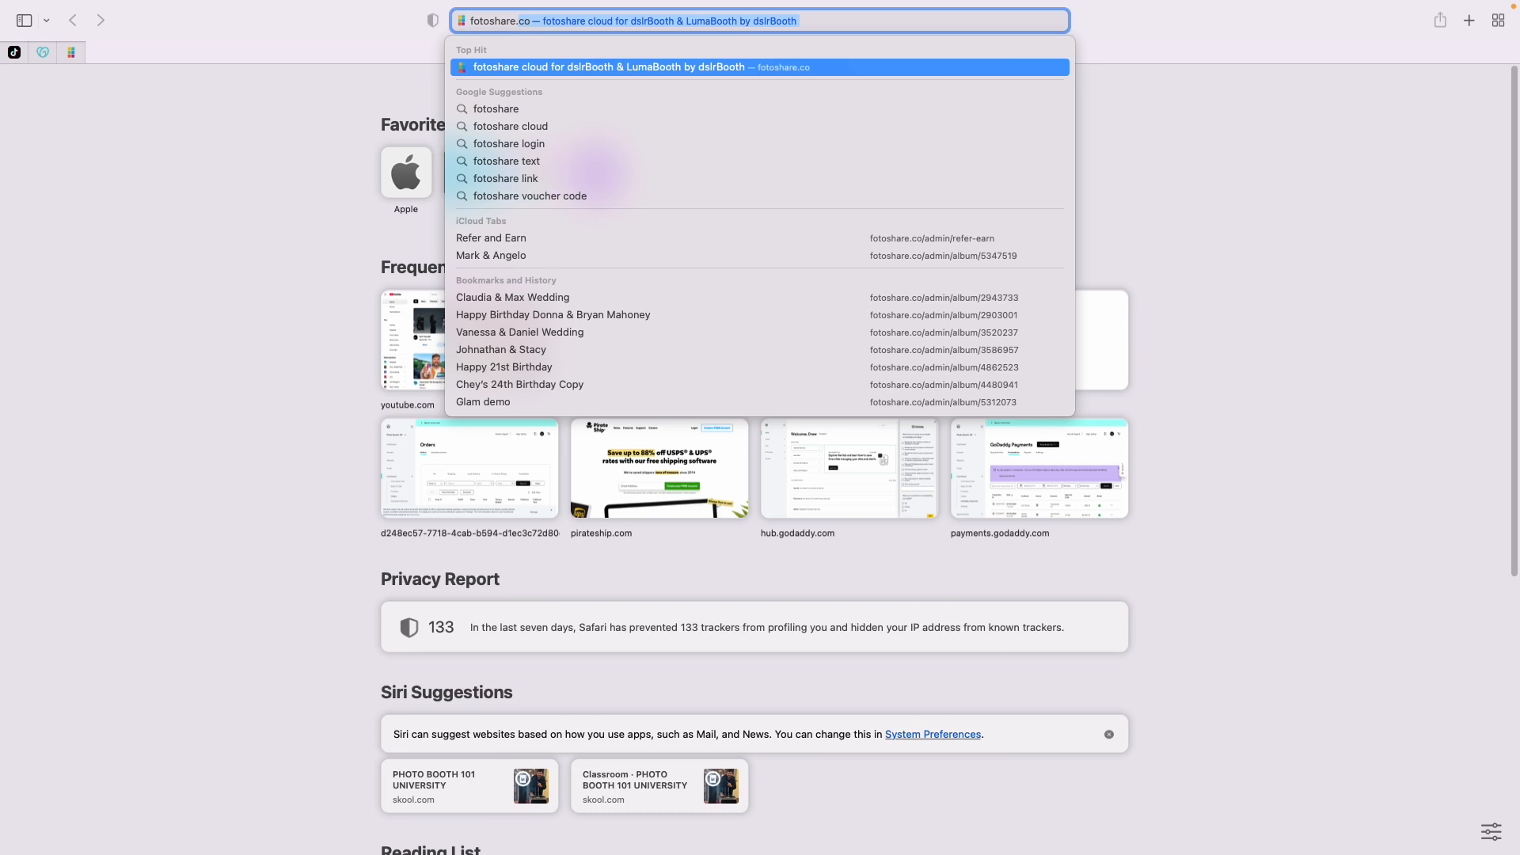
- Load fotoshare.co and go to the fotoShare Cloud admin login page
key("Return")
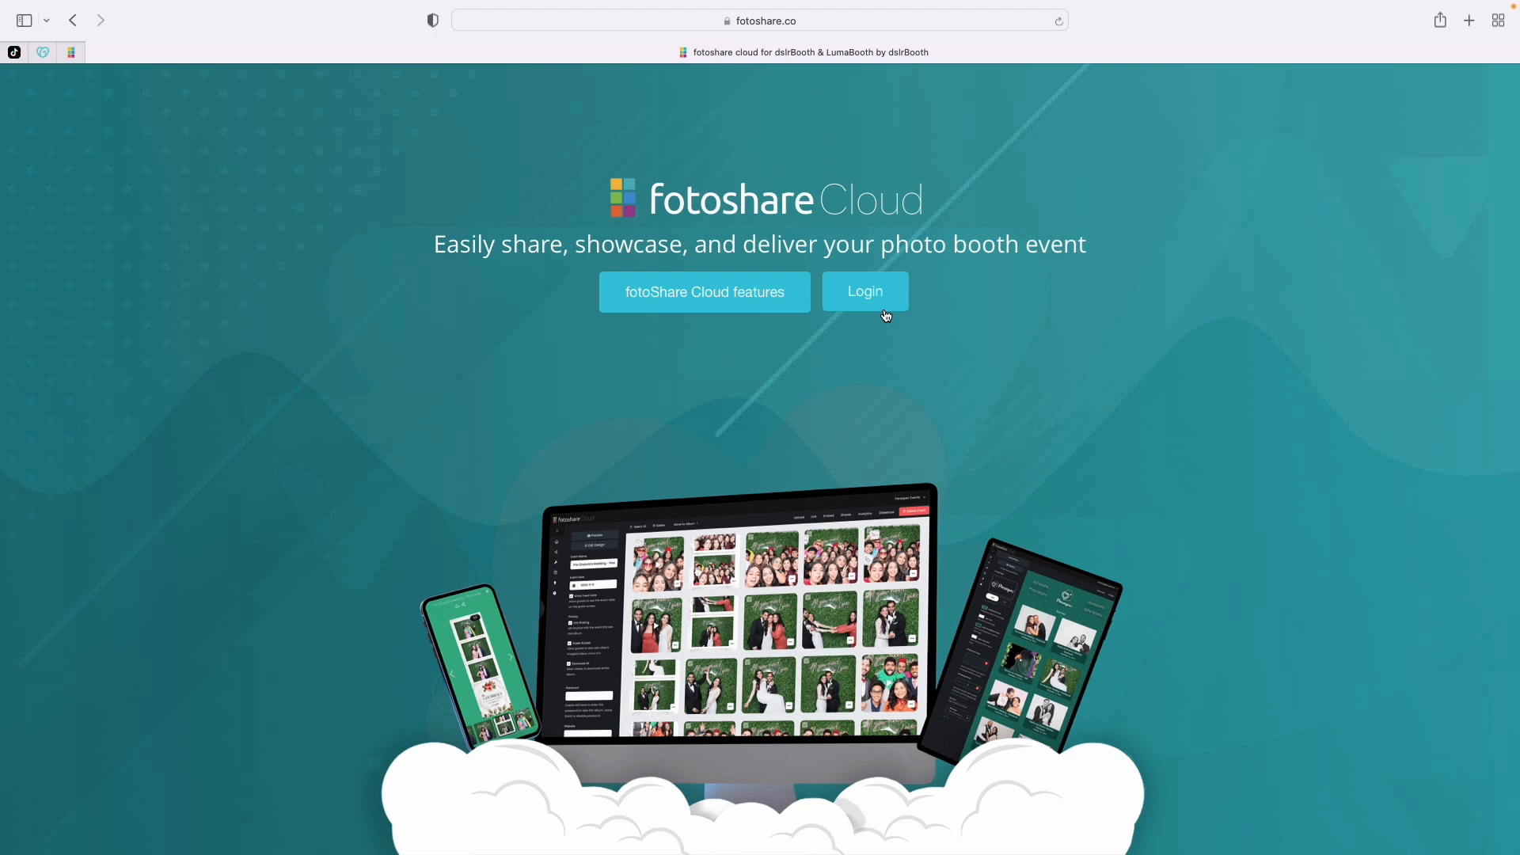
left_click(864, 290)
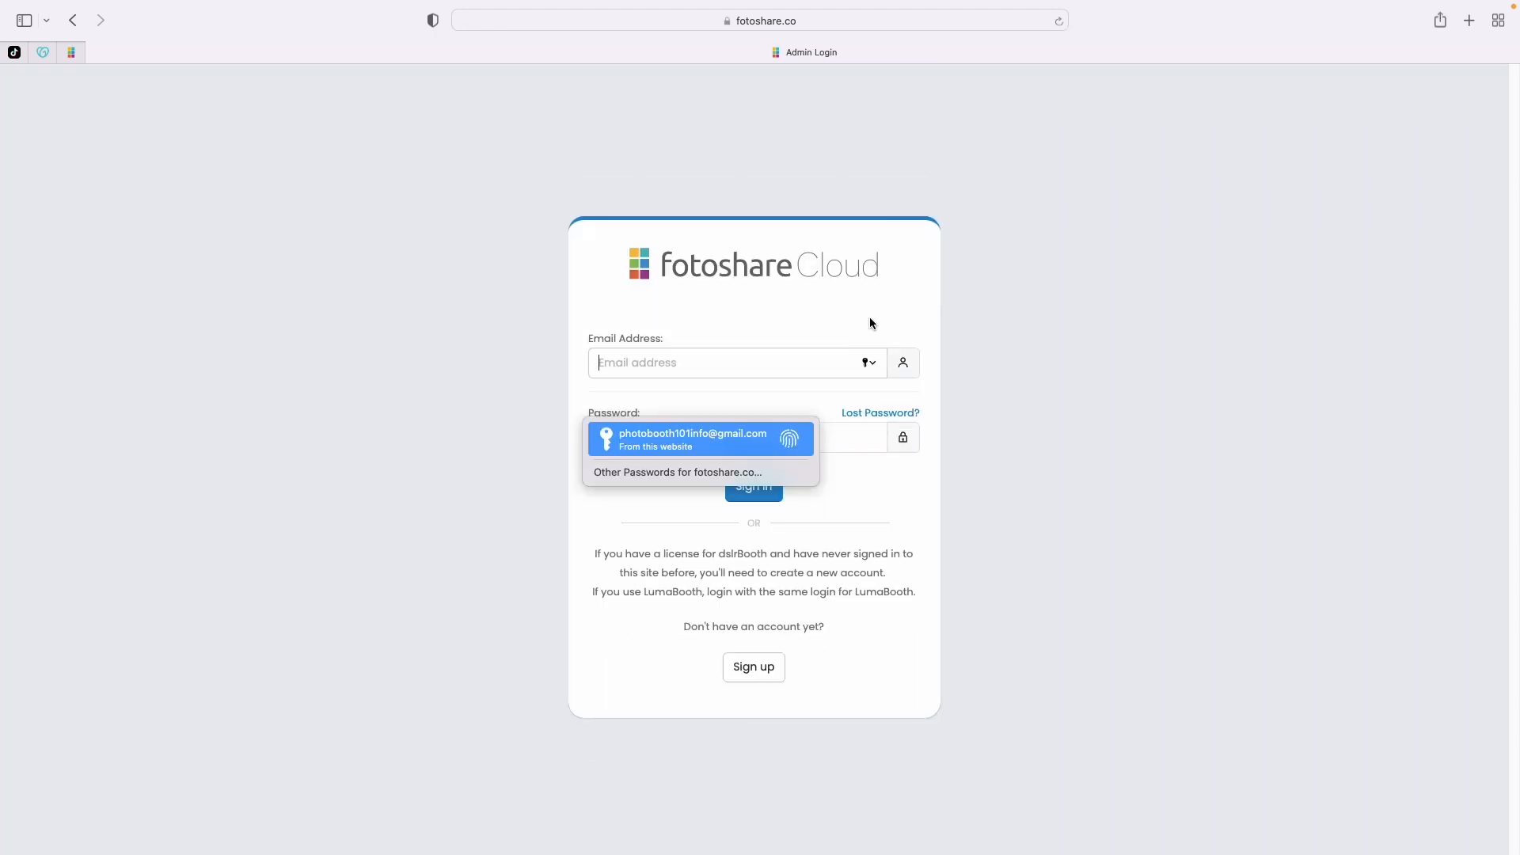
mouse_move(818, 351)
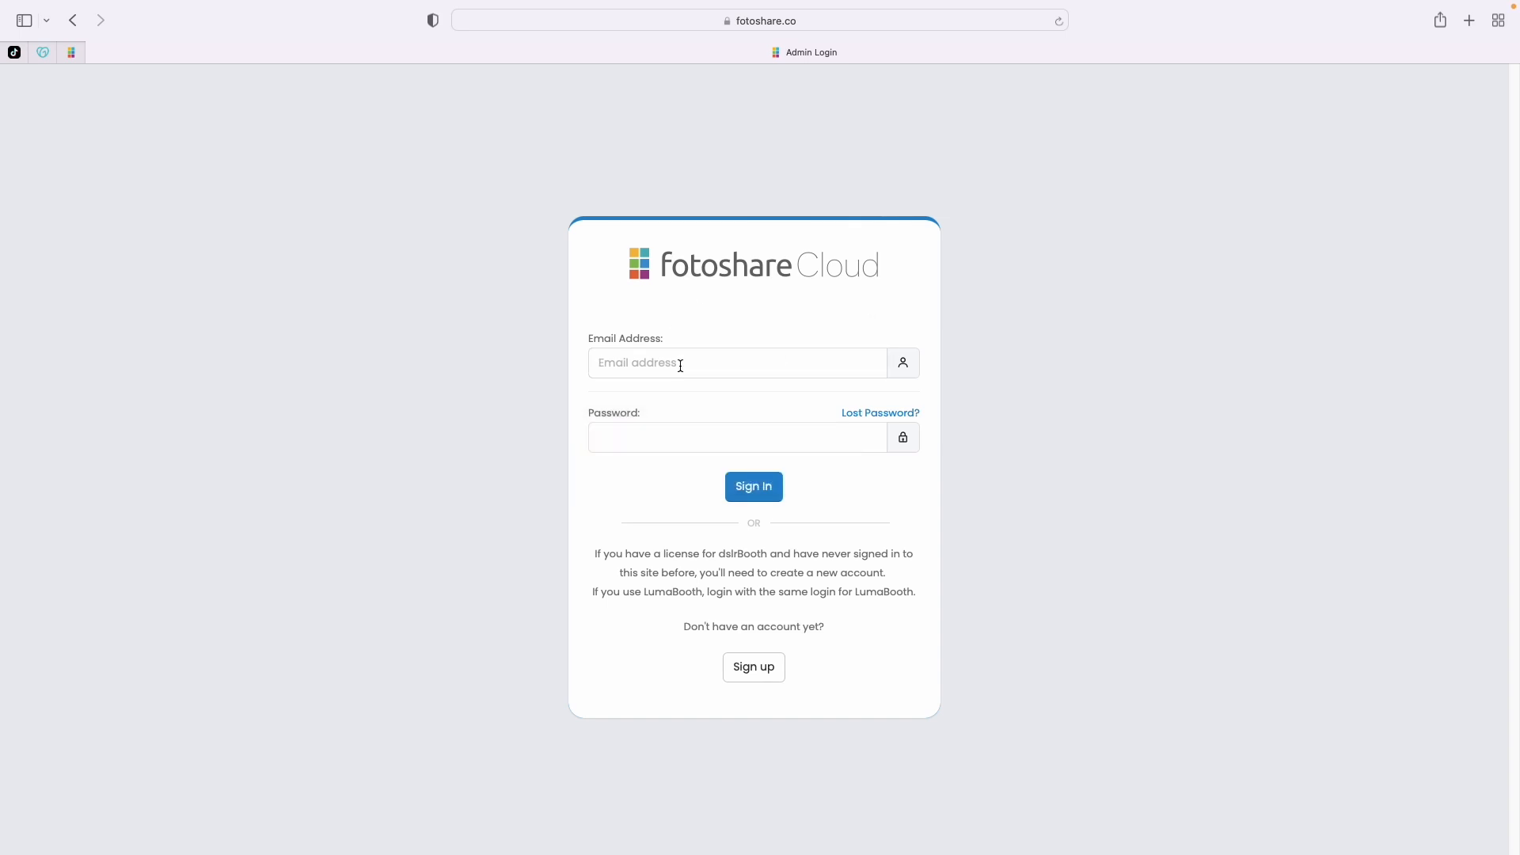
mouse_move(703, 387)
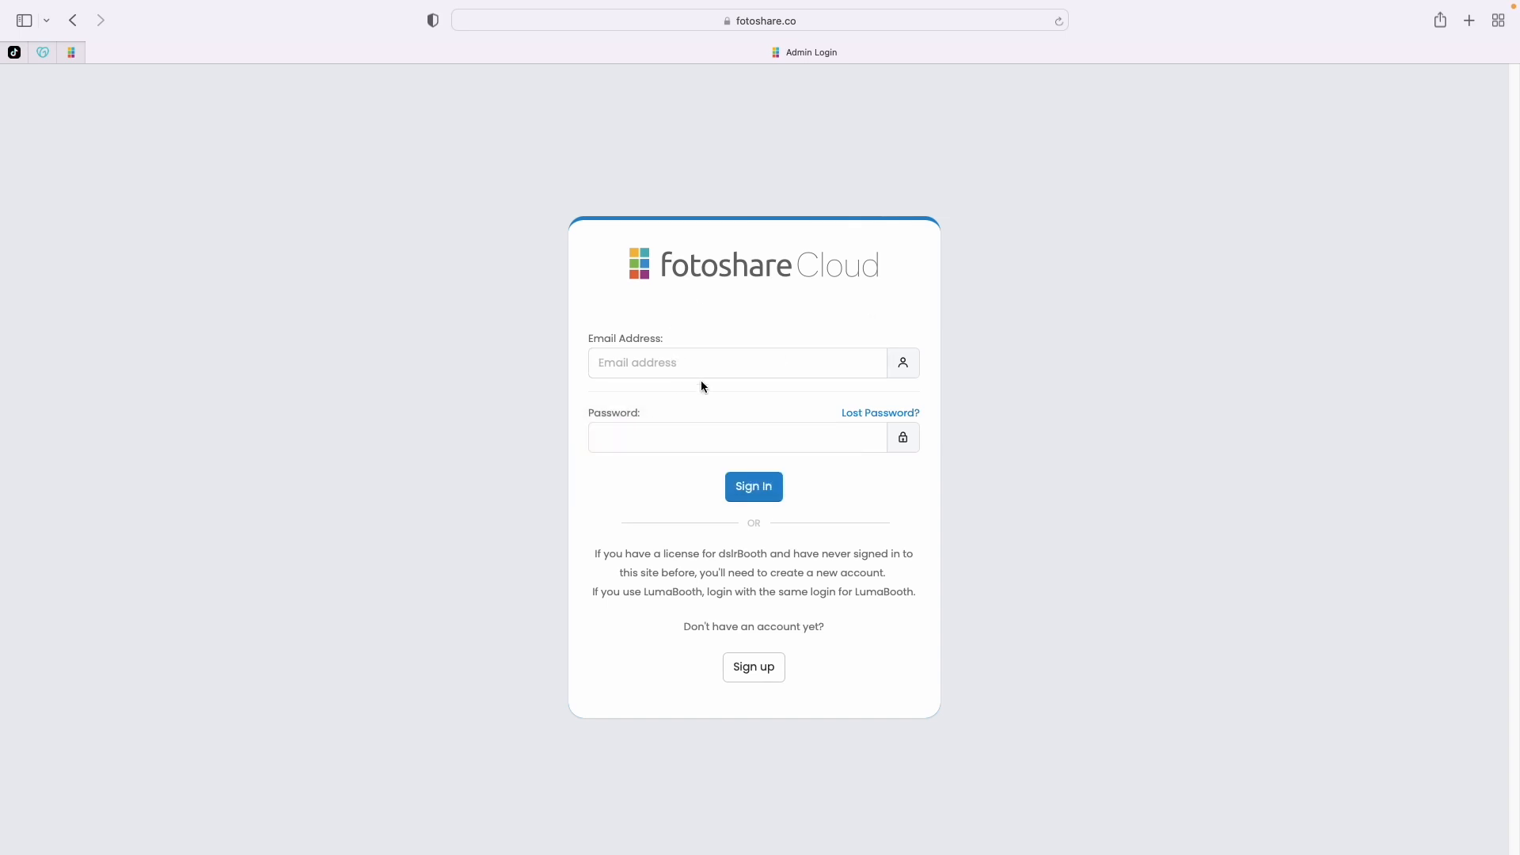
- Sign in with the saved Keychain email and password to reach the Events dashboard
left_click(737, 363)
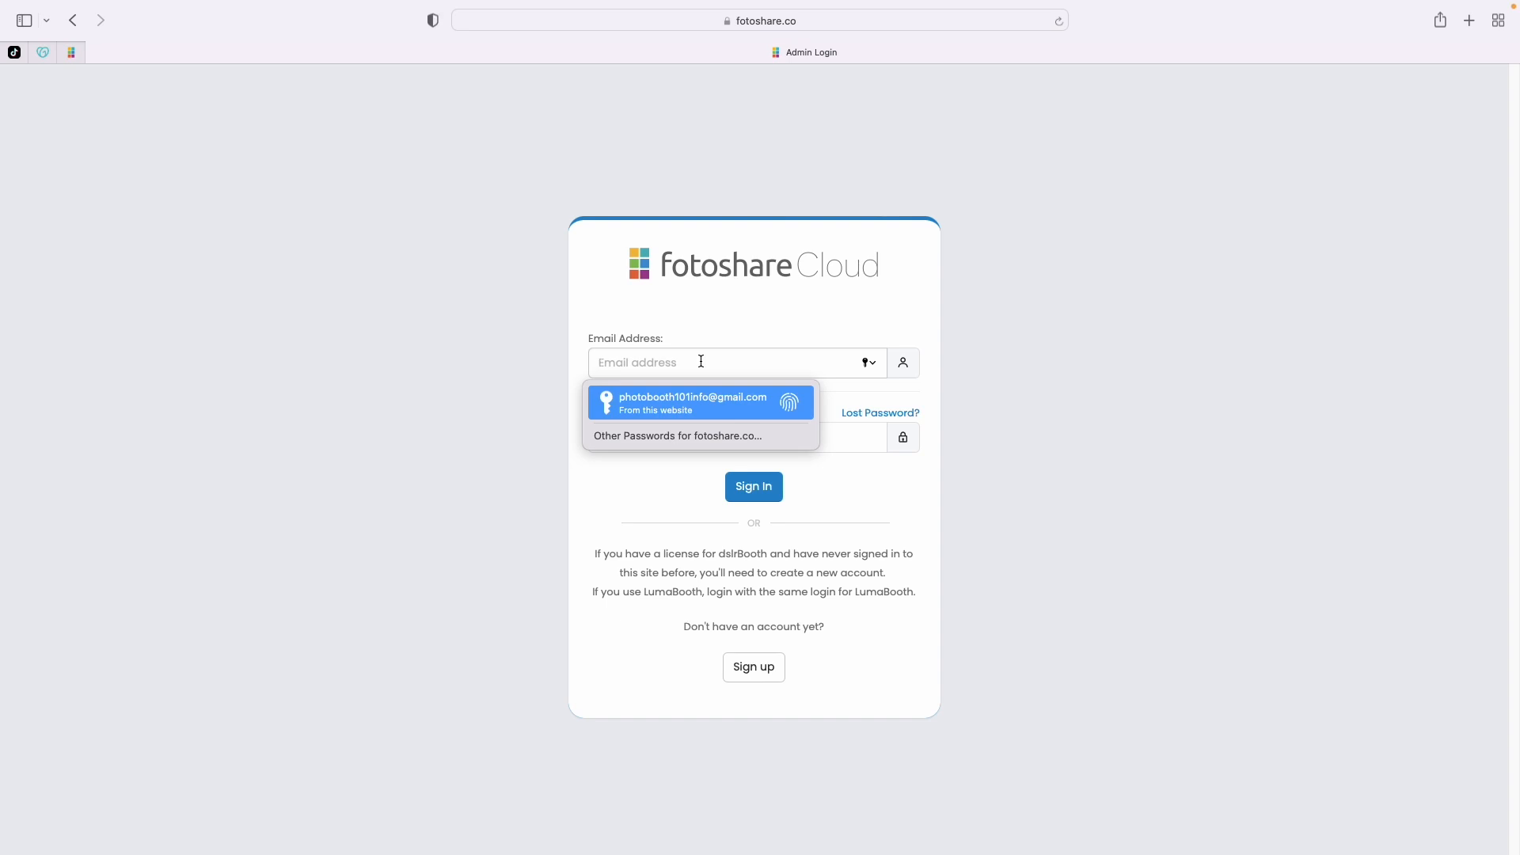
left_click(691, 402)
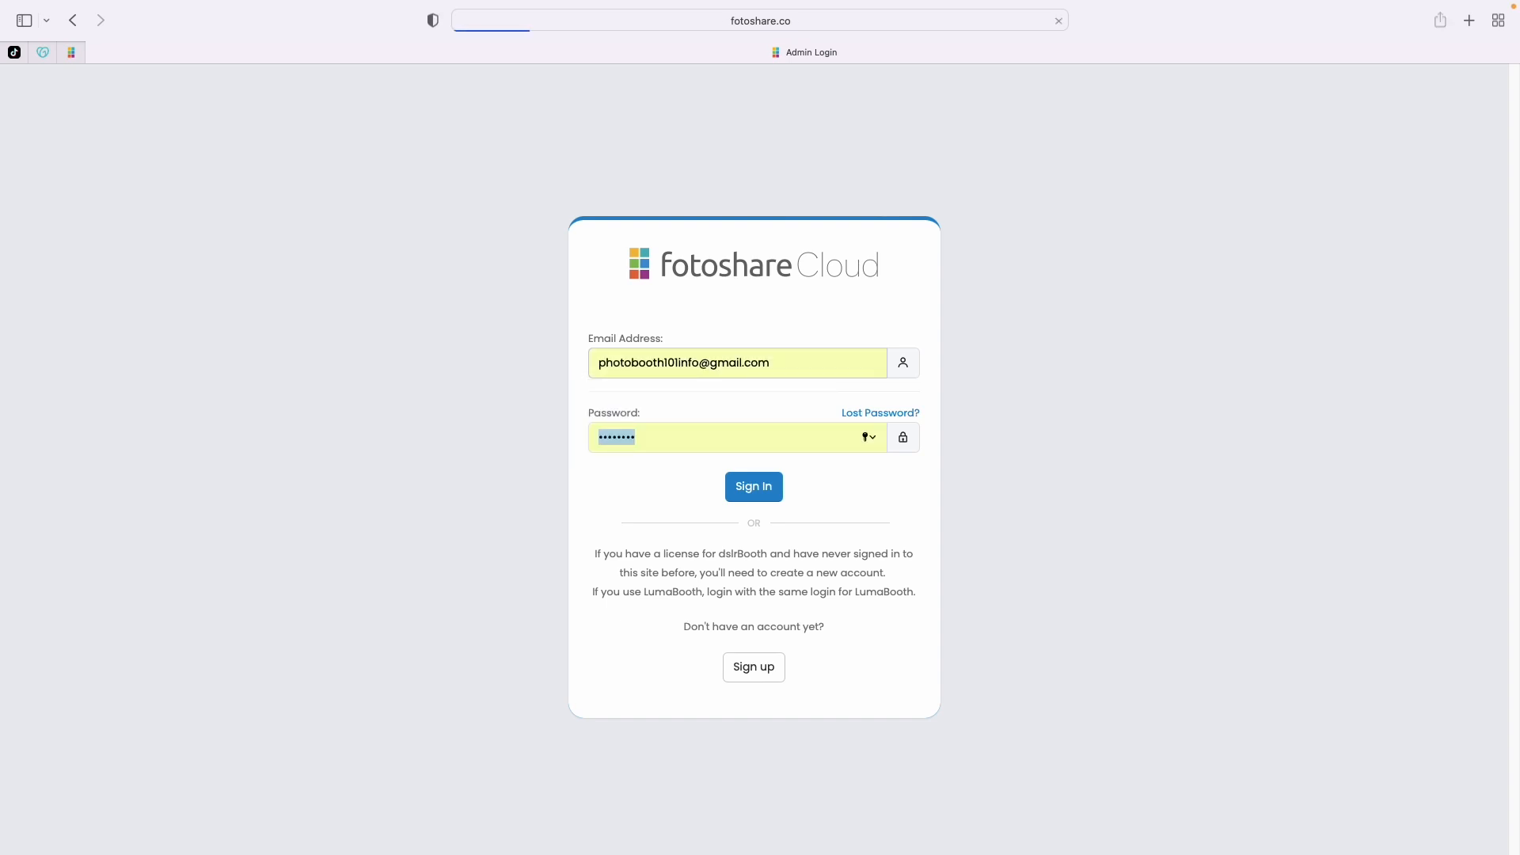
left_click(753, 485)
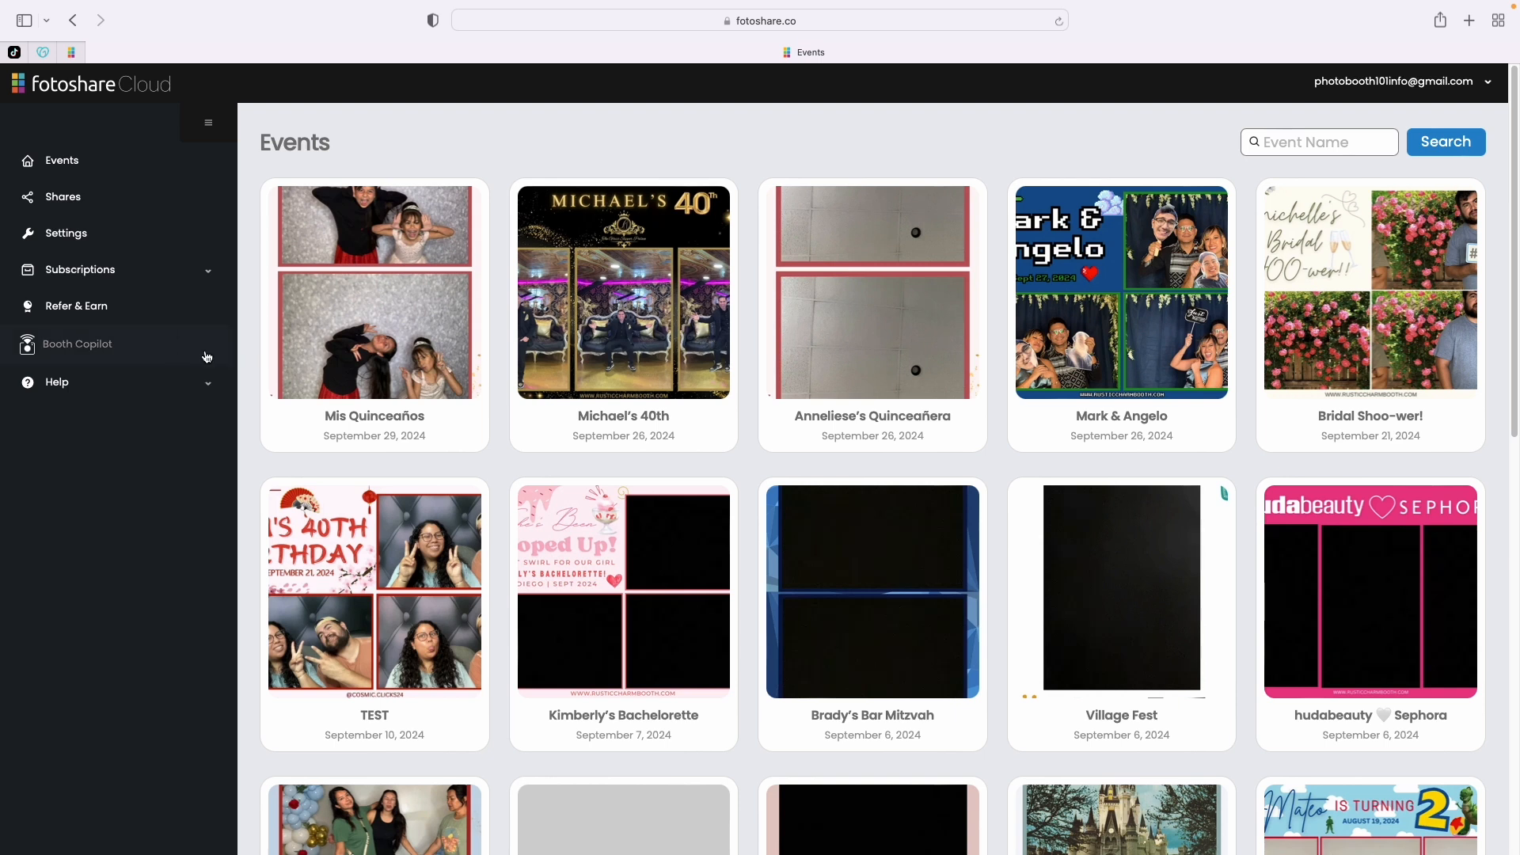
mouse_move(171, 477)
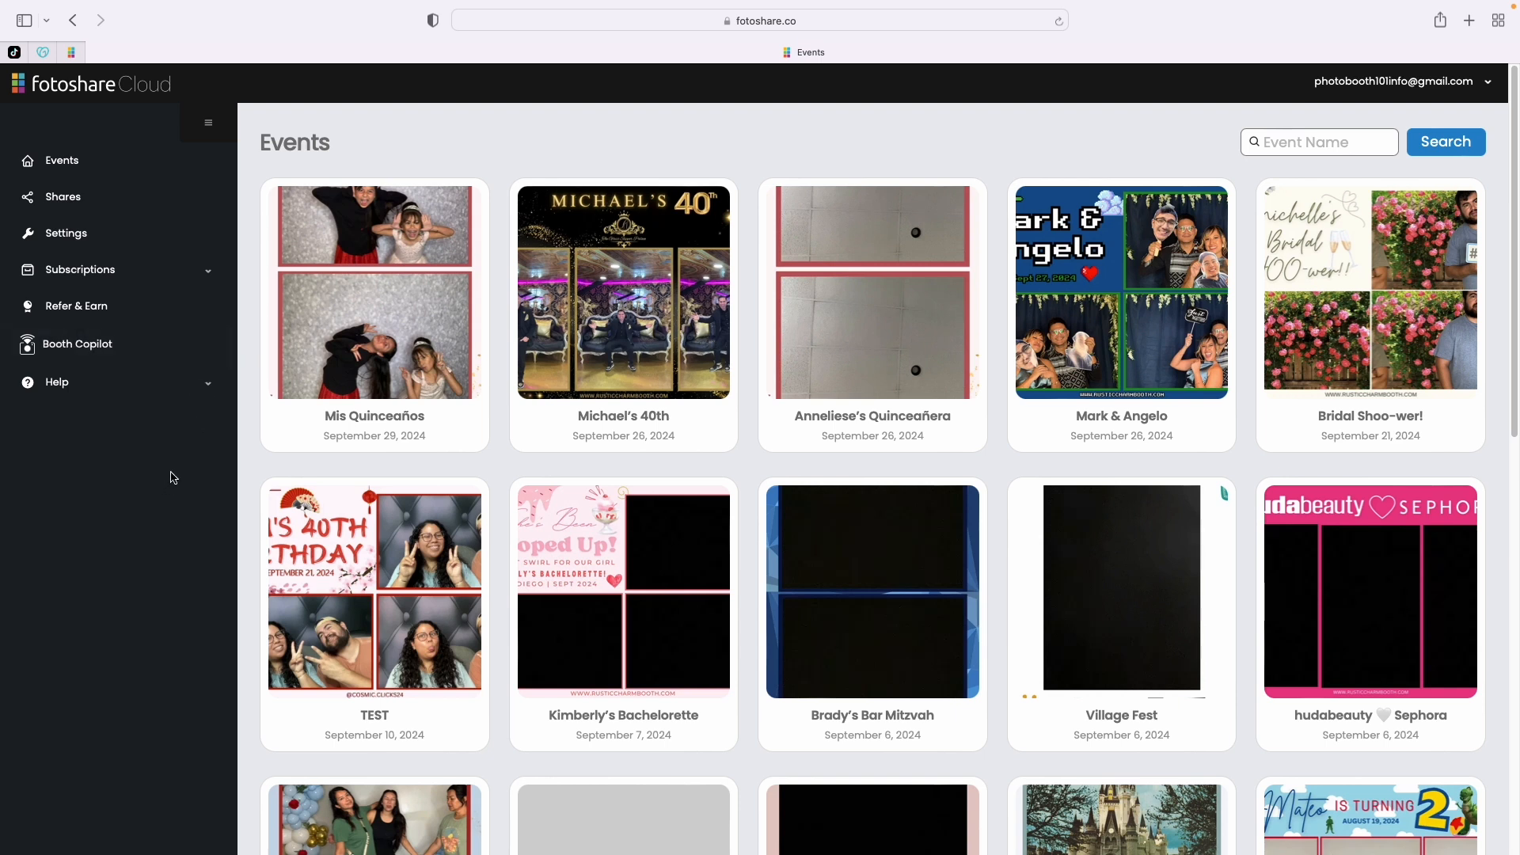
mouse_move(203, 281)
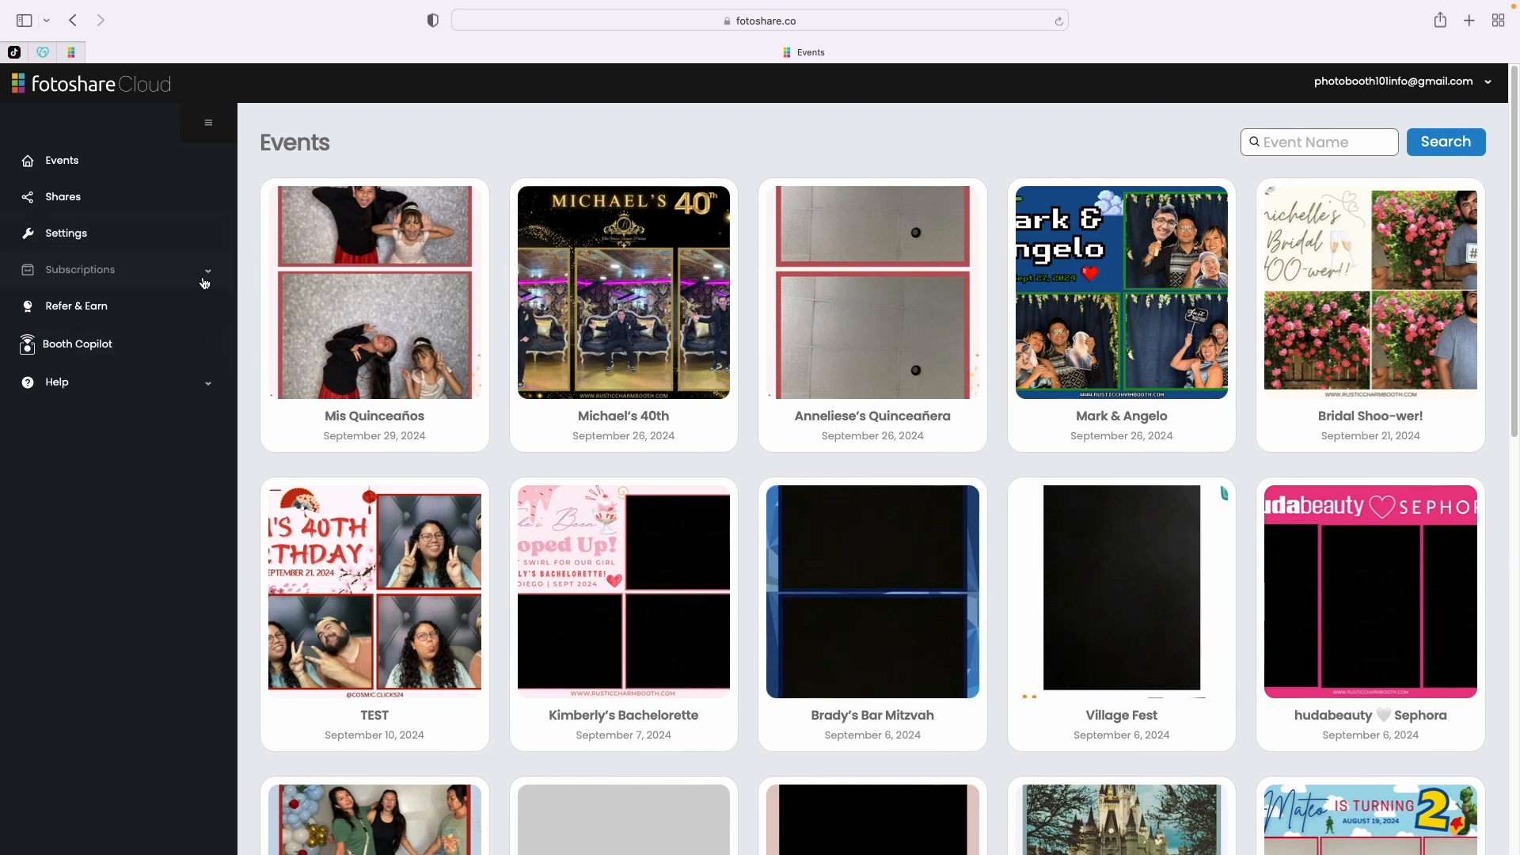
- Open the LumaBooth subscription under Subscriptions, showing 7 of 7 devices on the annual plan
left_click(79, 269)
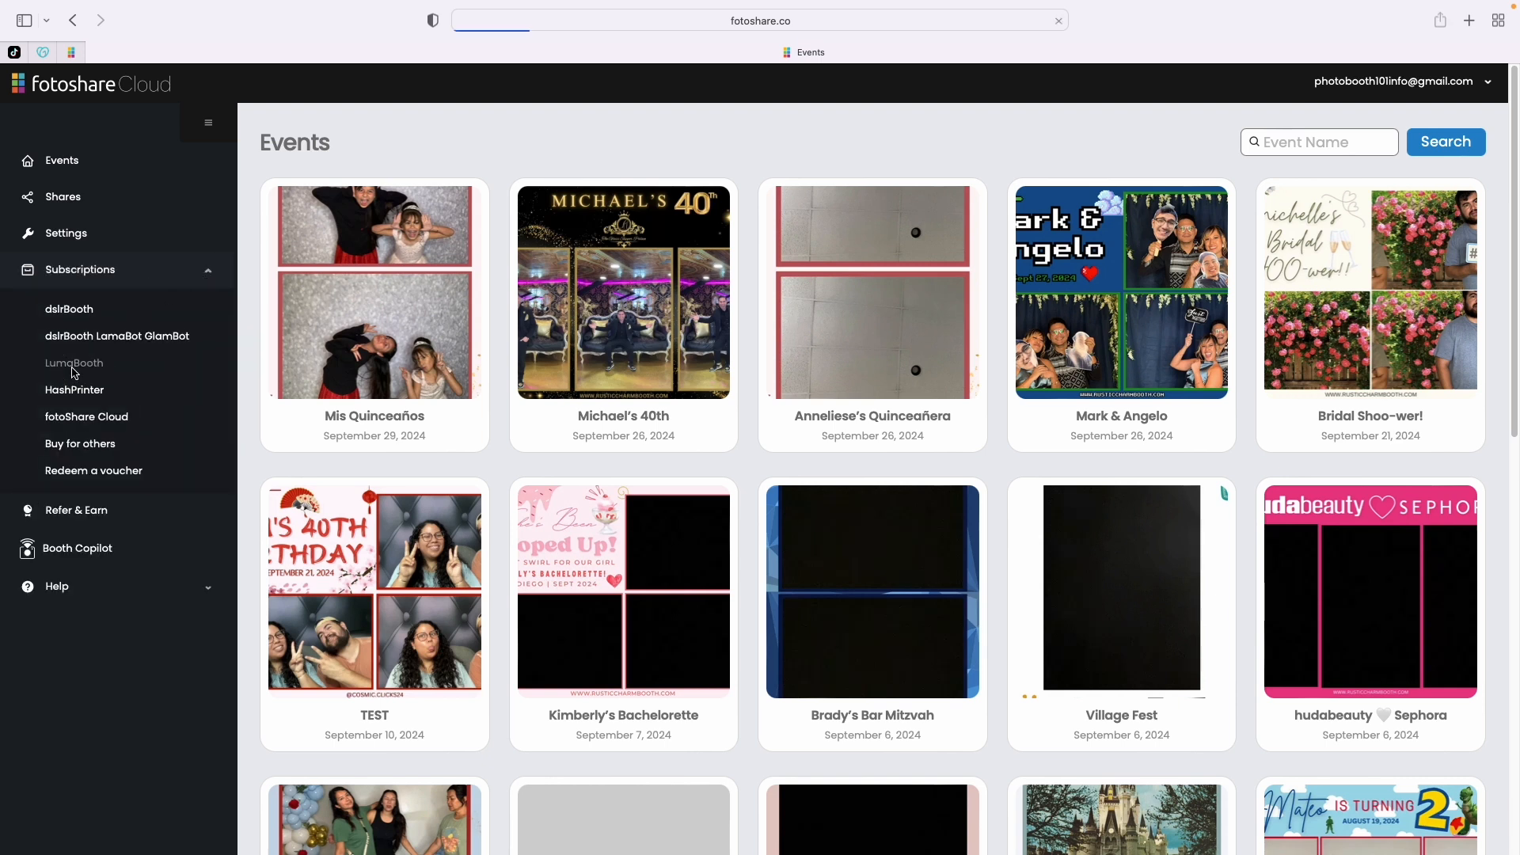
left_click(74, 362)
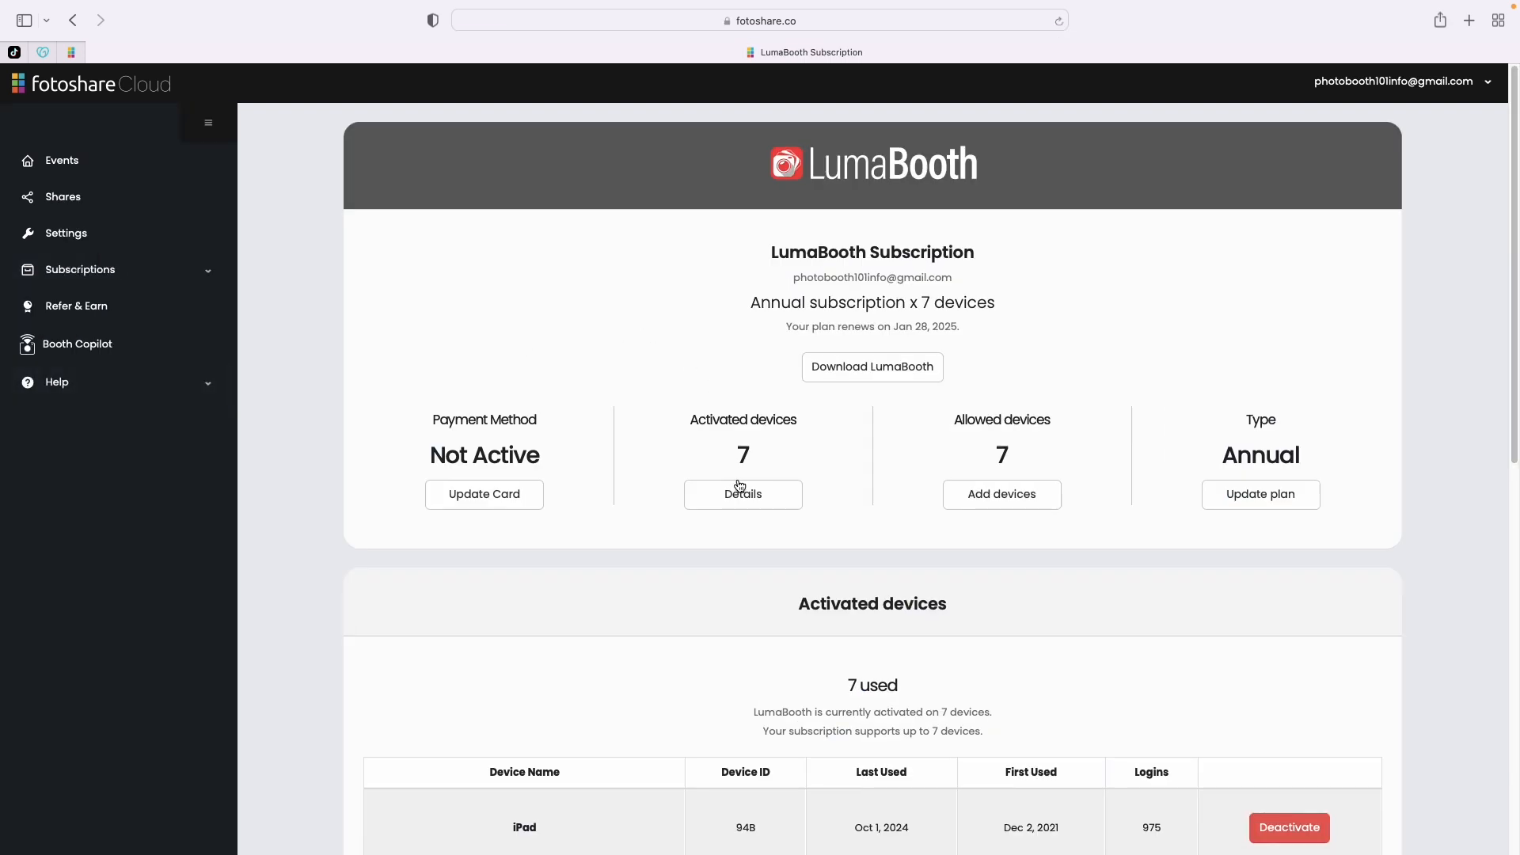
scroll("down", 3)
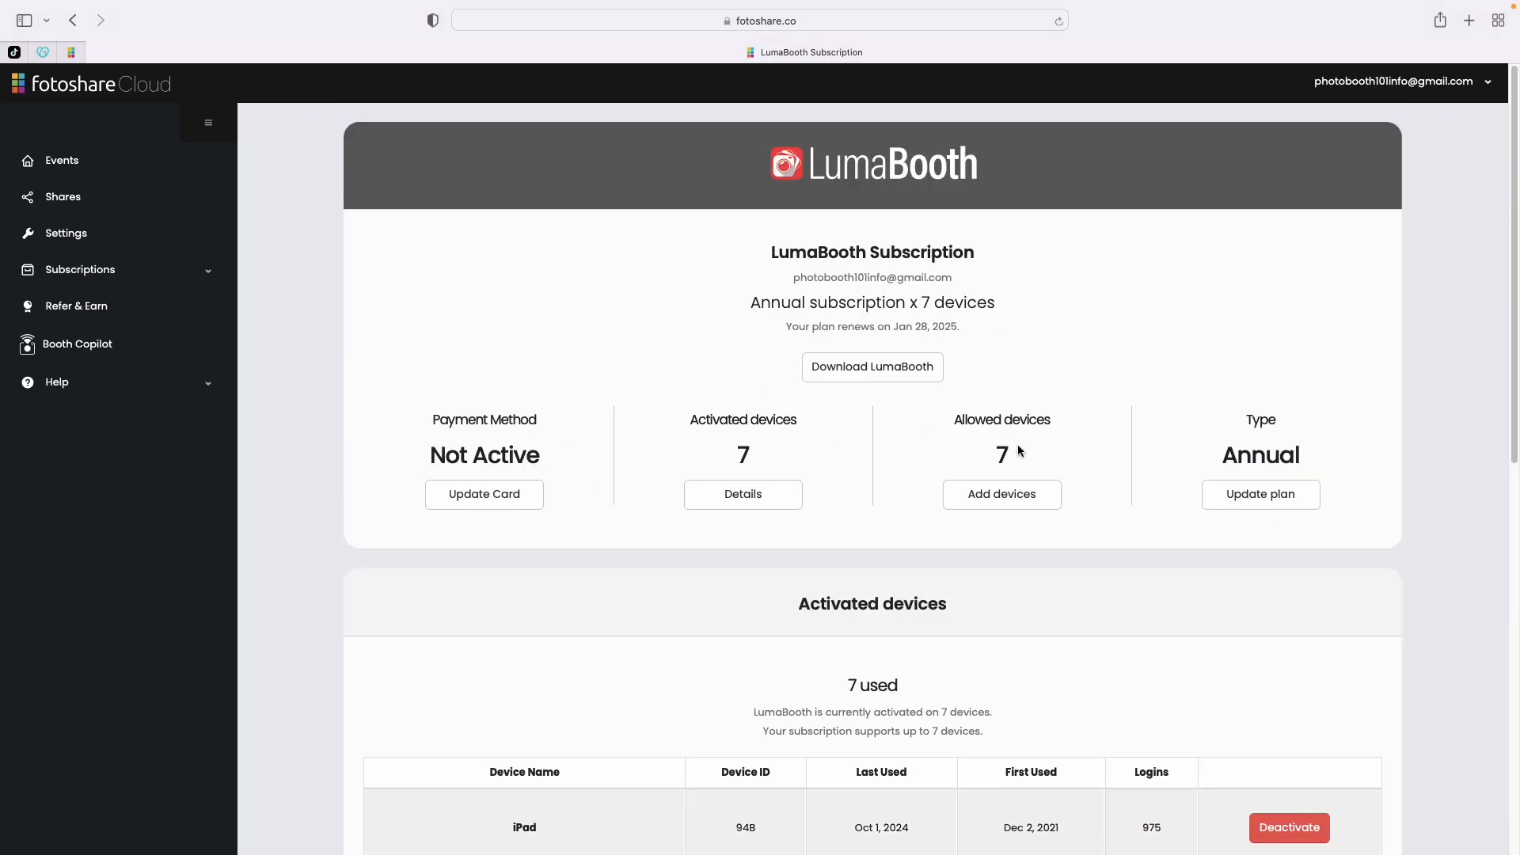
mouse_move(741, 448)
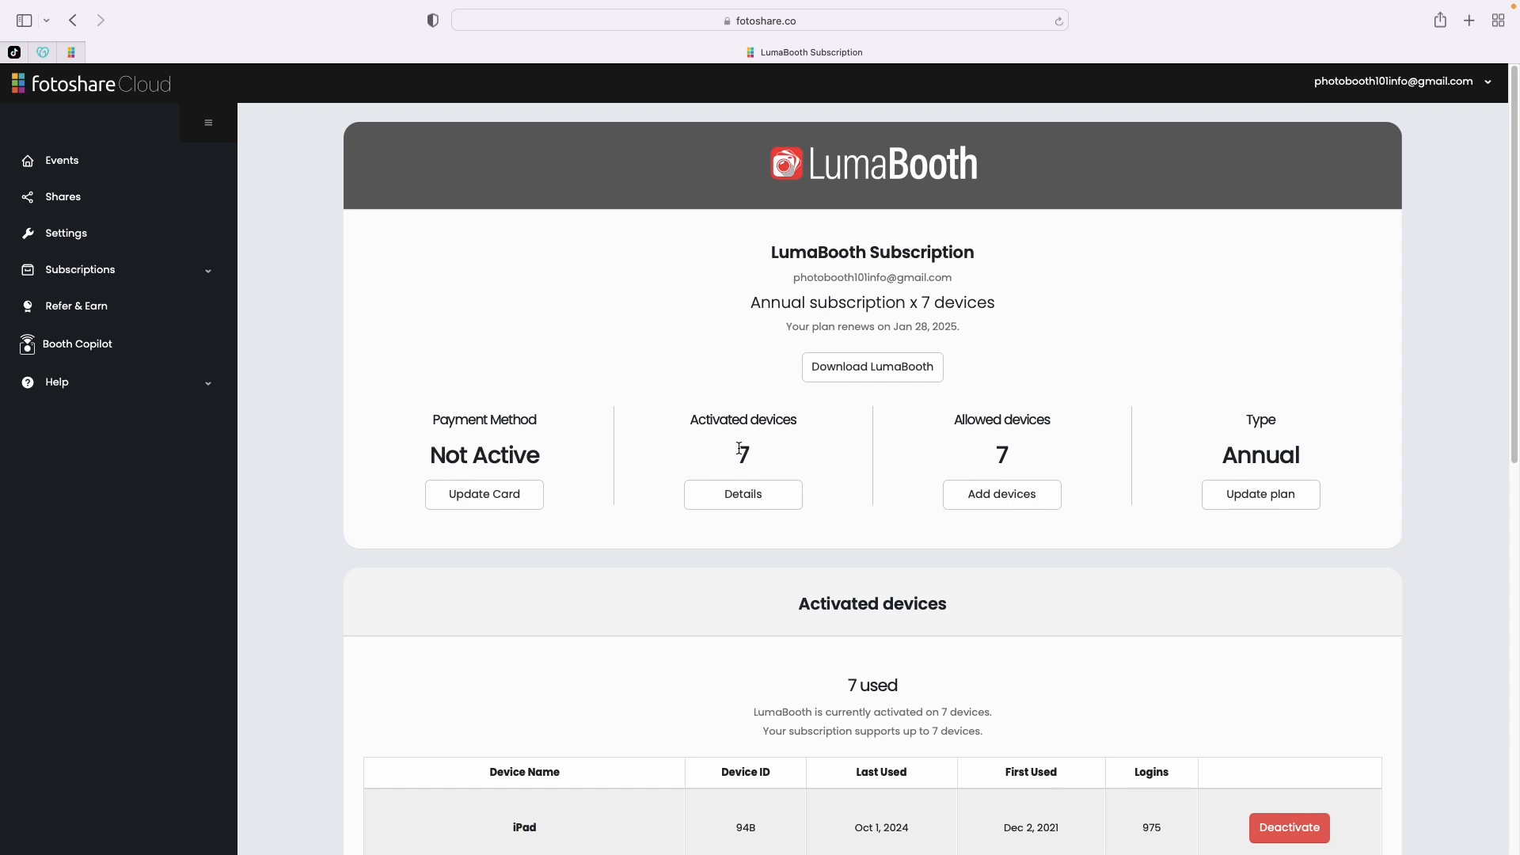
- Deactivate the iPad with device ID 948 in the Activated devices table
scroll("down", 3)
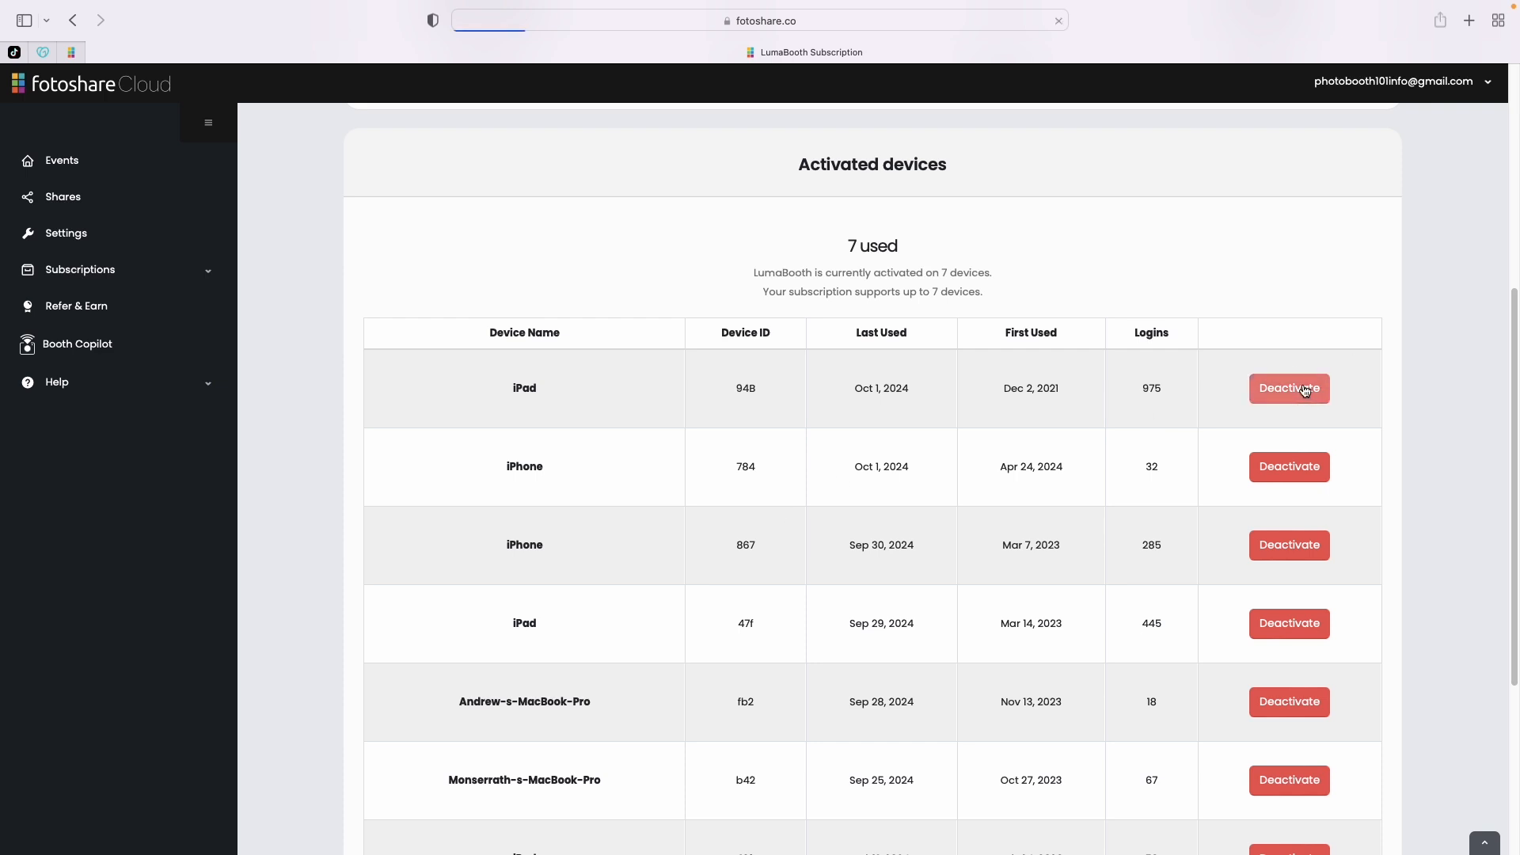
left_click(1288, 388)
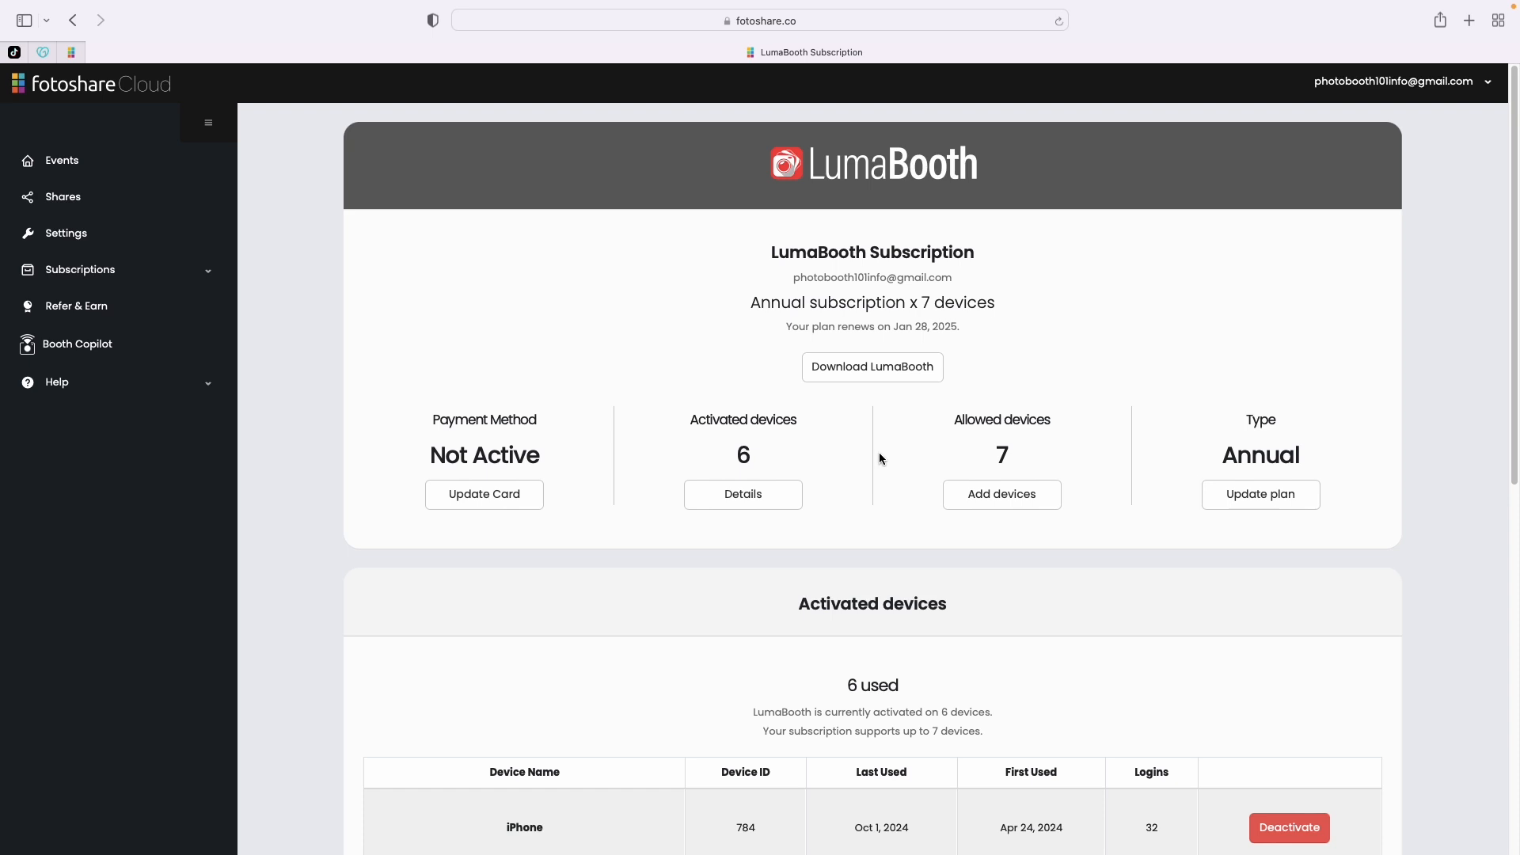
scroll("down", 3)
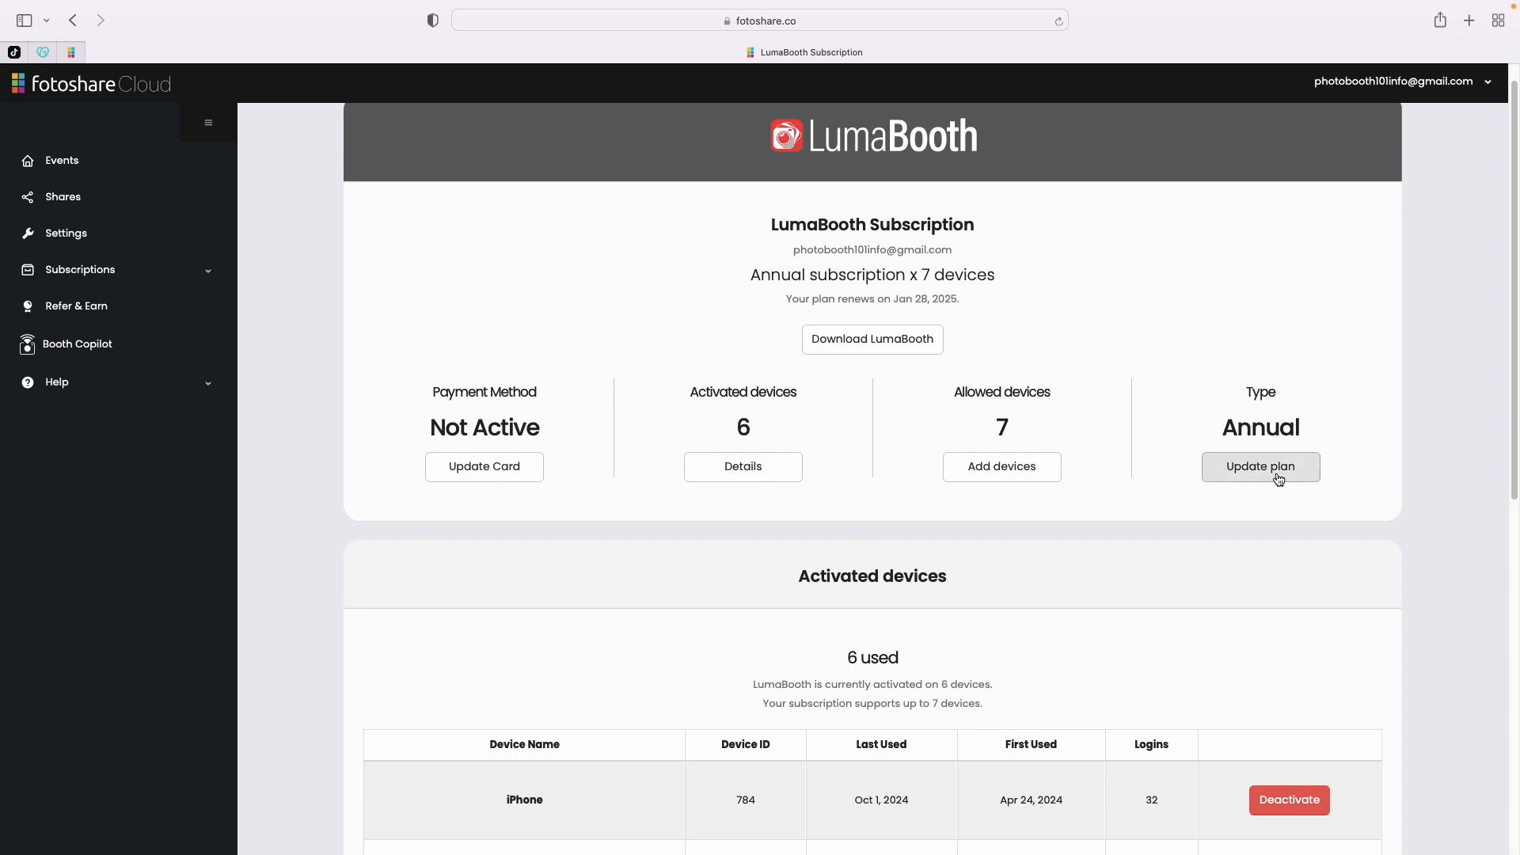
mouse_move(1254, 496)
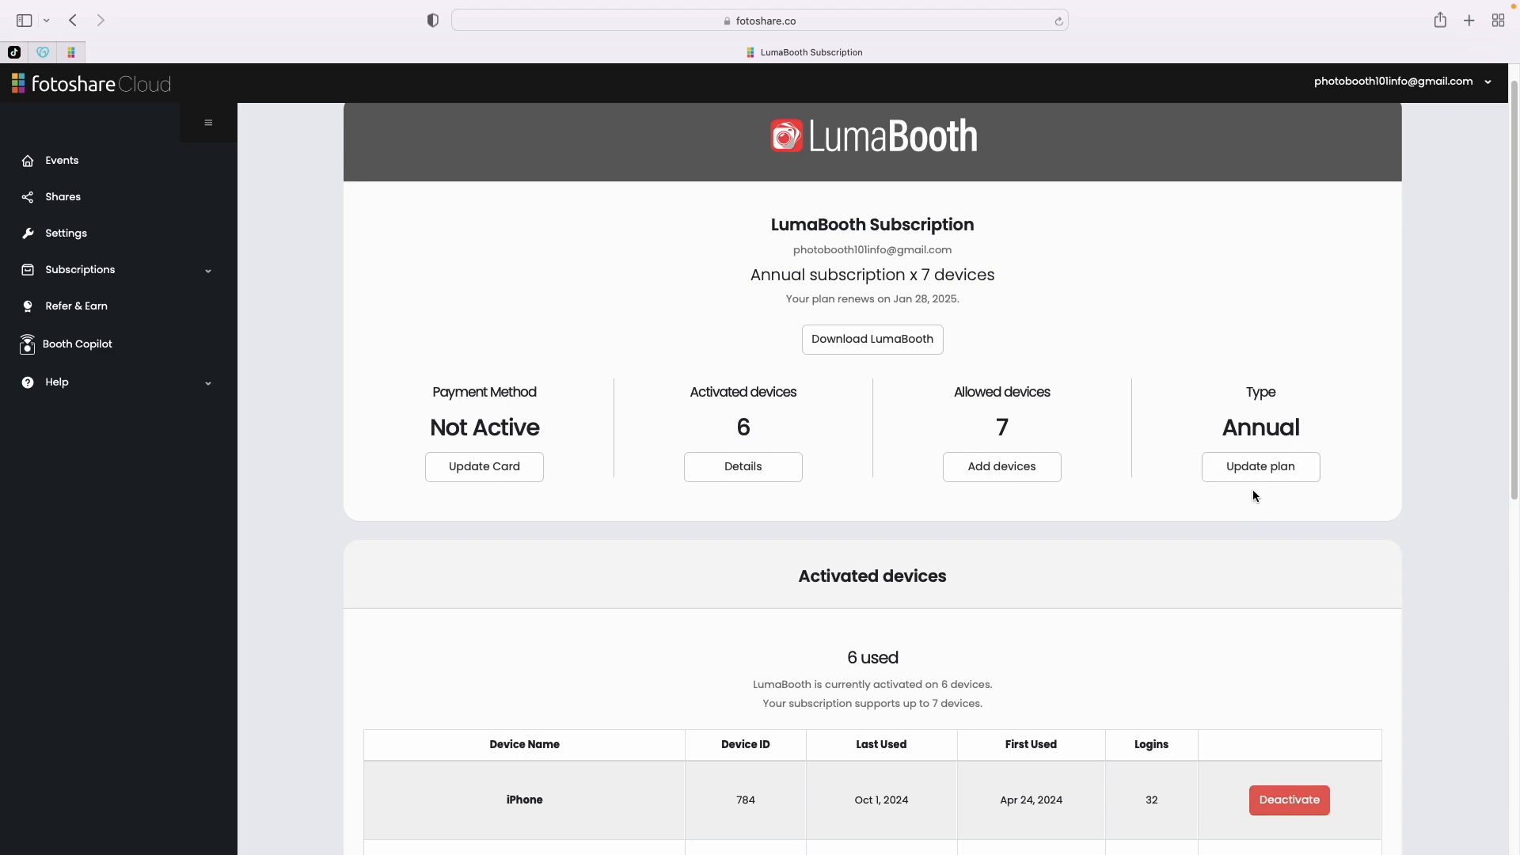
- Open Update plan and raise the number of devices from 7 to 15, totalling $2799.86 annually
left_click(1260, 466)
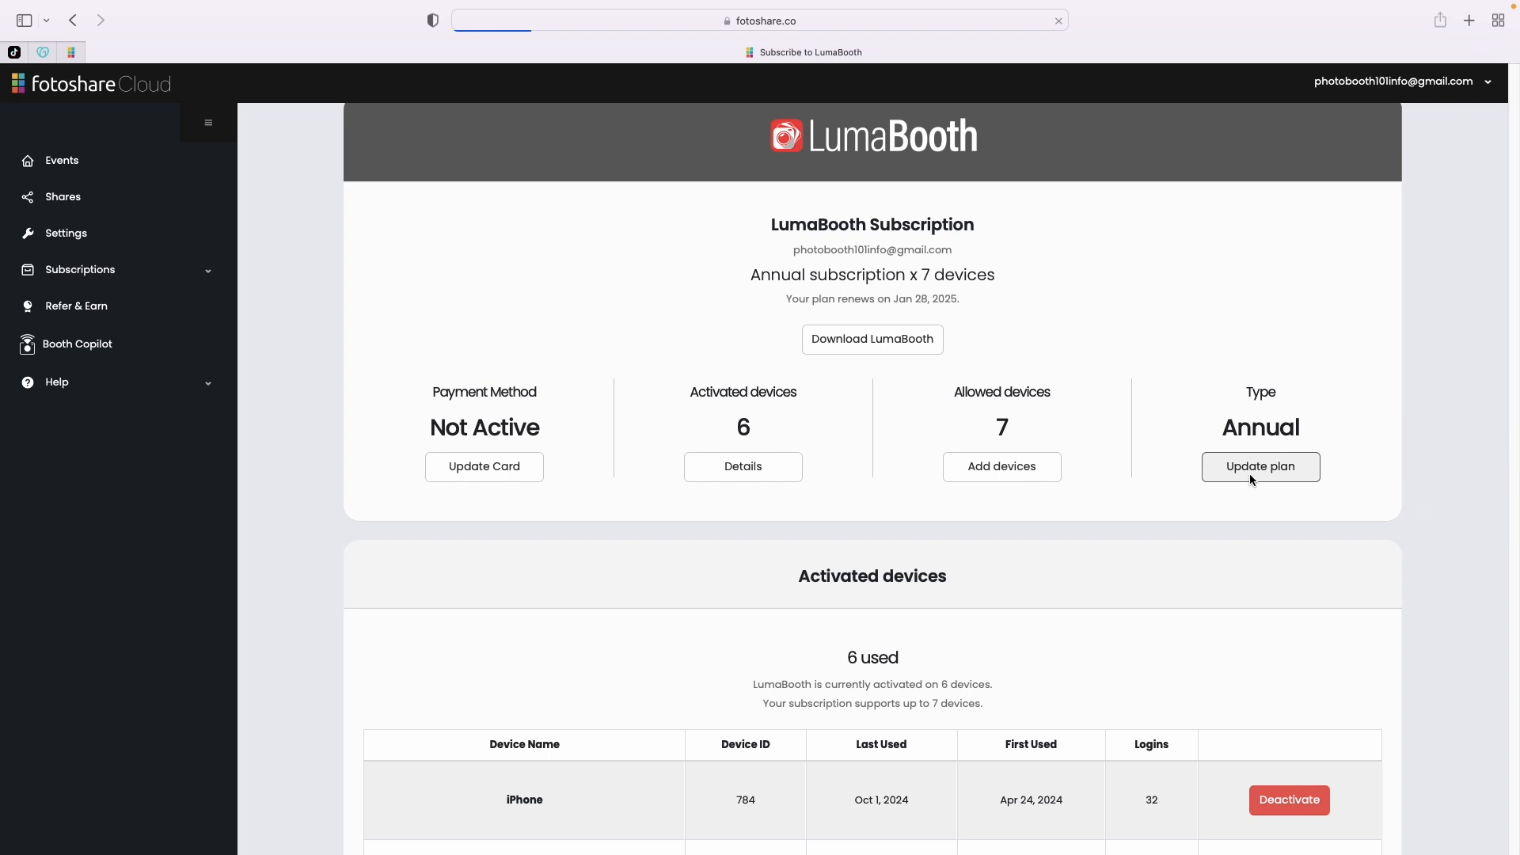
left_click(1259, 466)
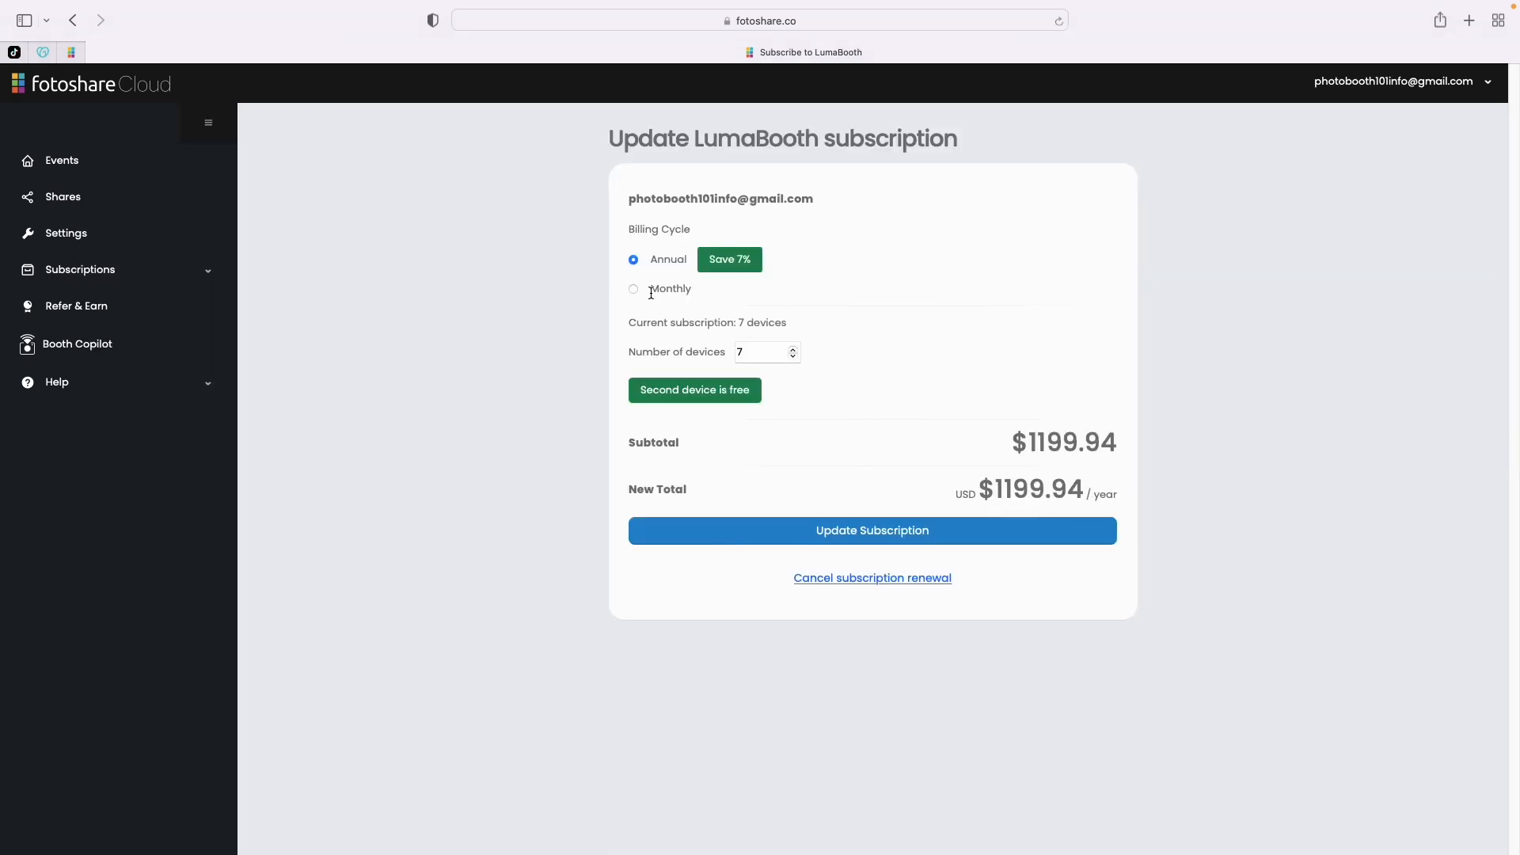
mouse_move(704, 326)
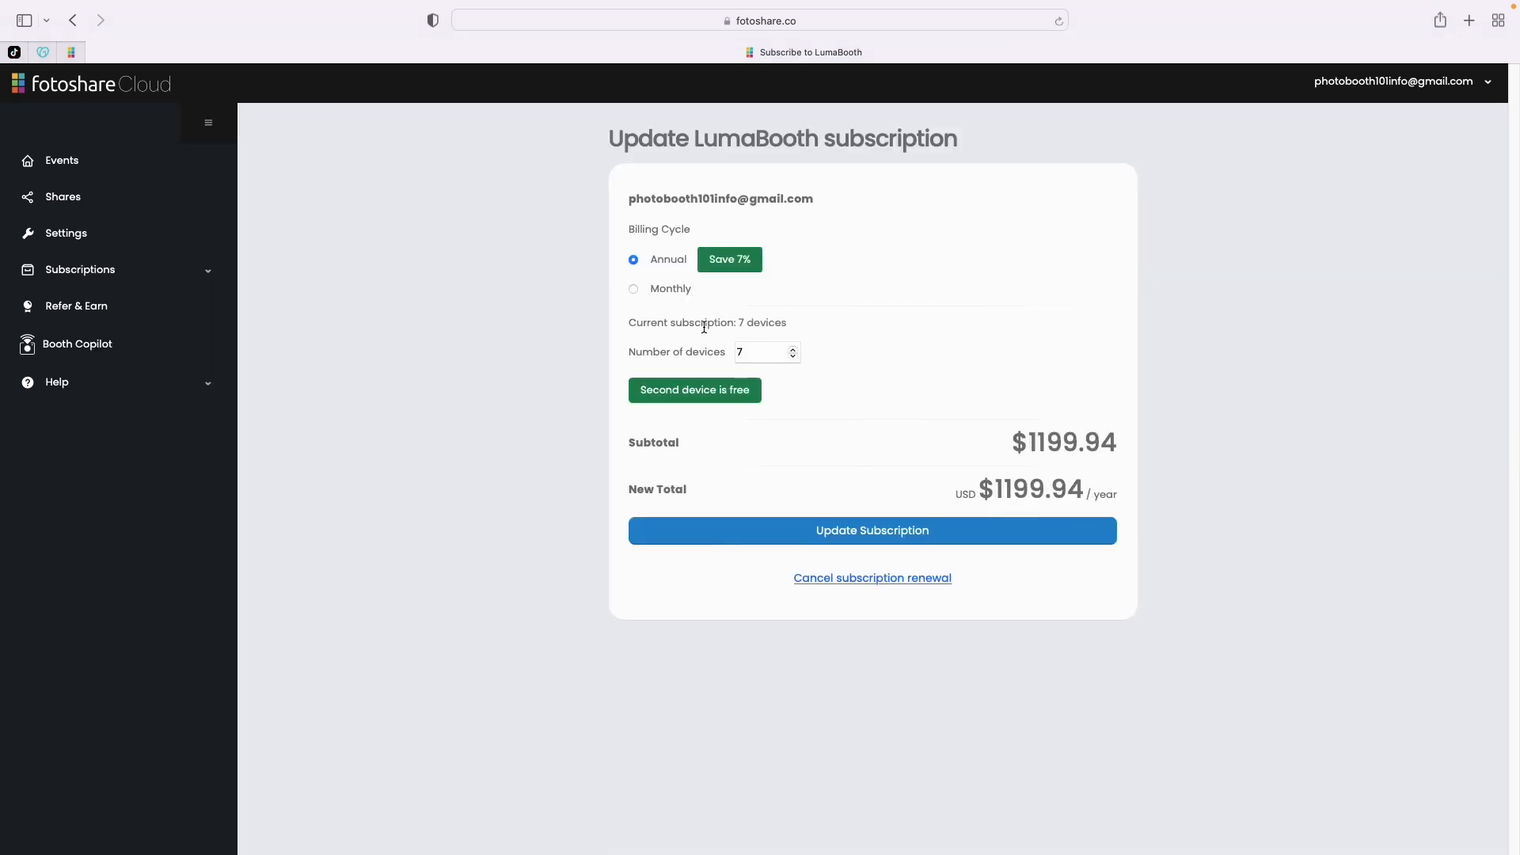
left_click(793, 347)
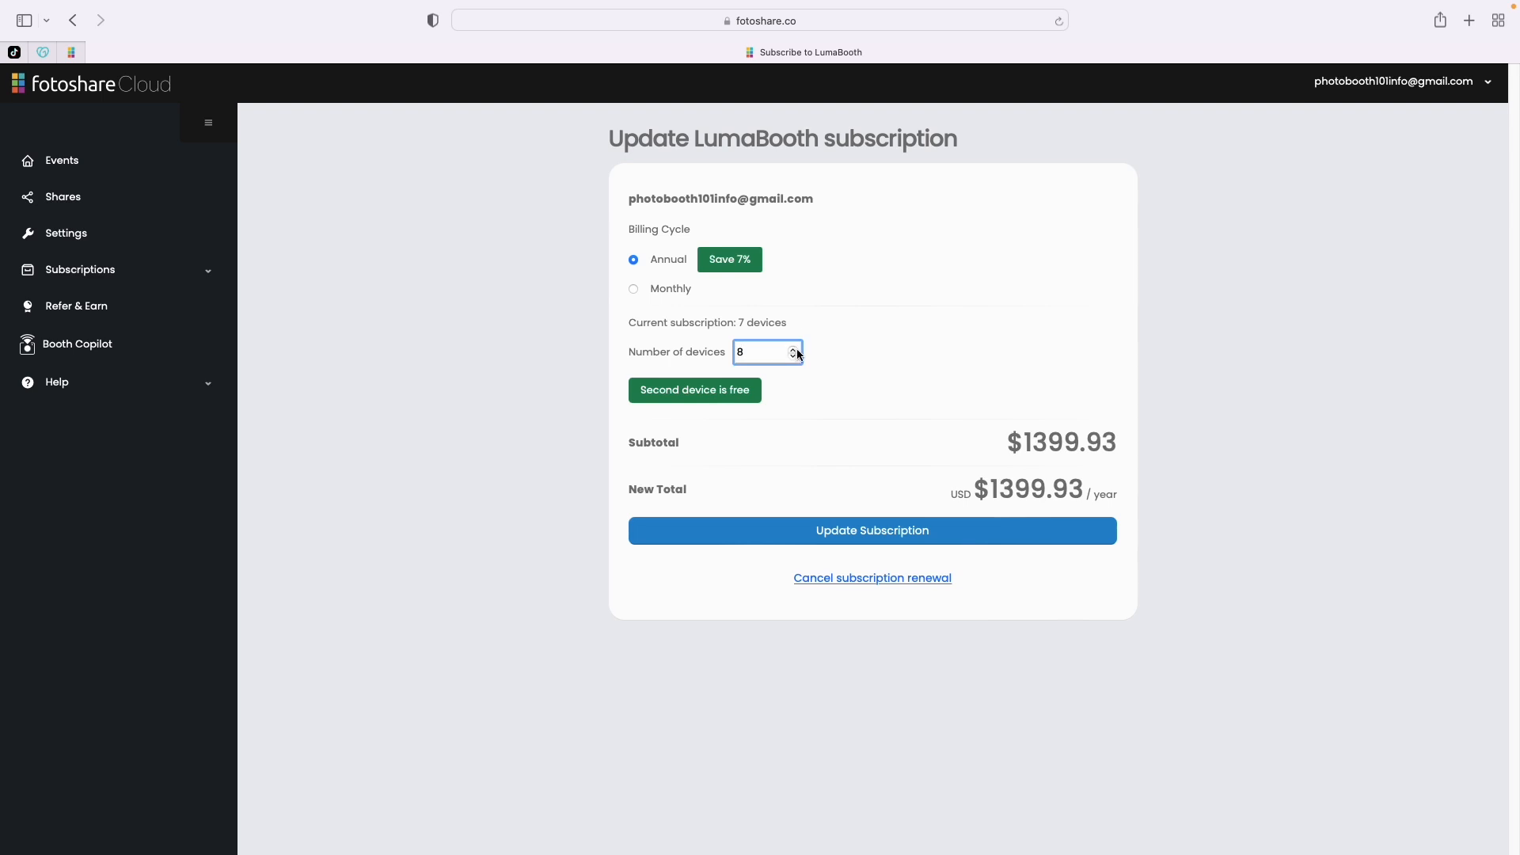
left_click(794, 349)
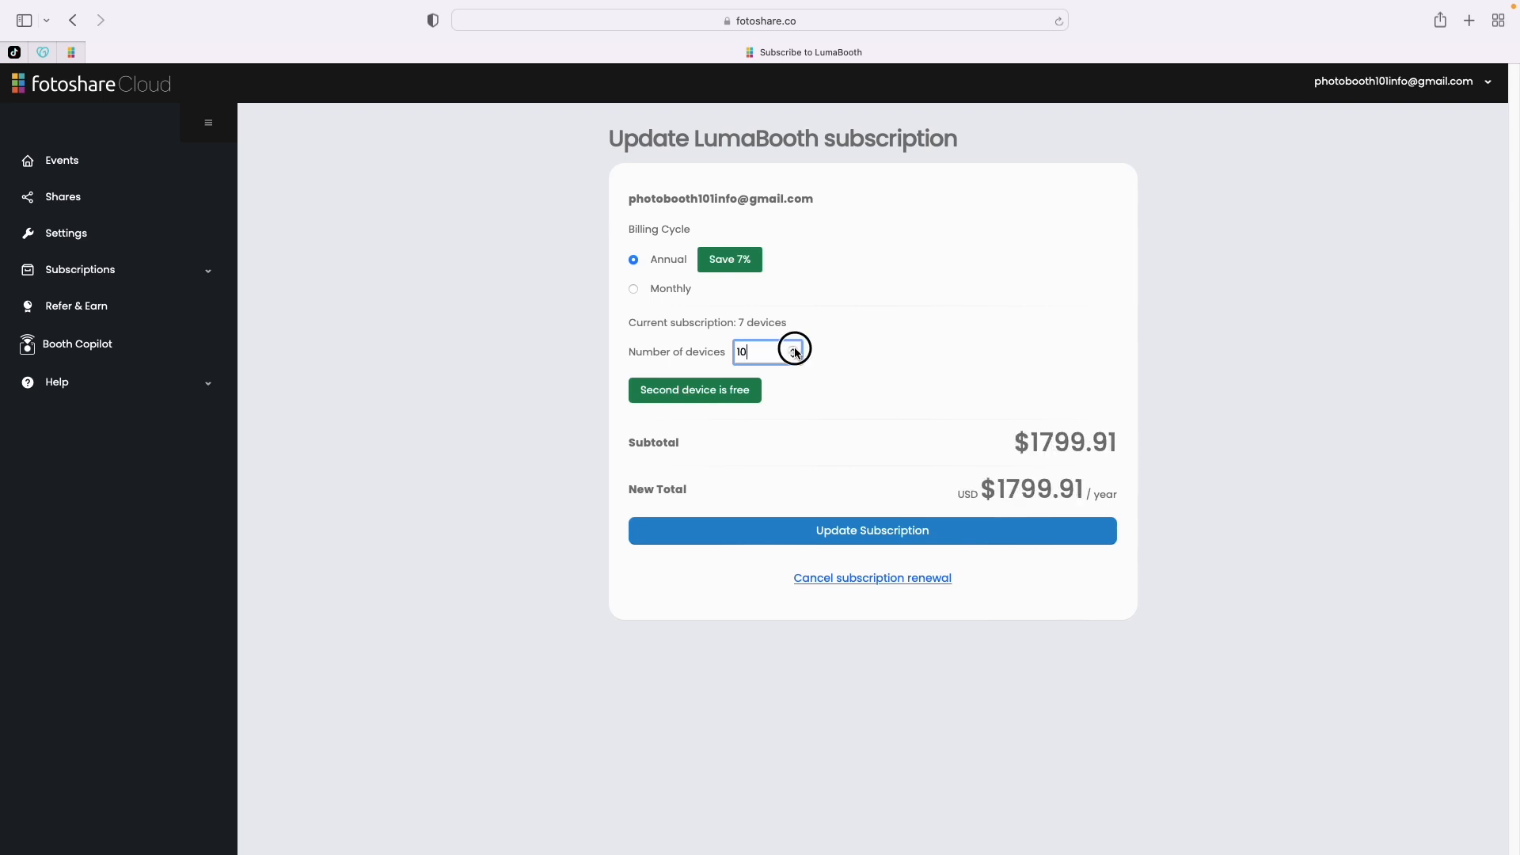
left_click(793, 347)
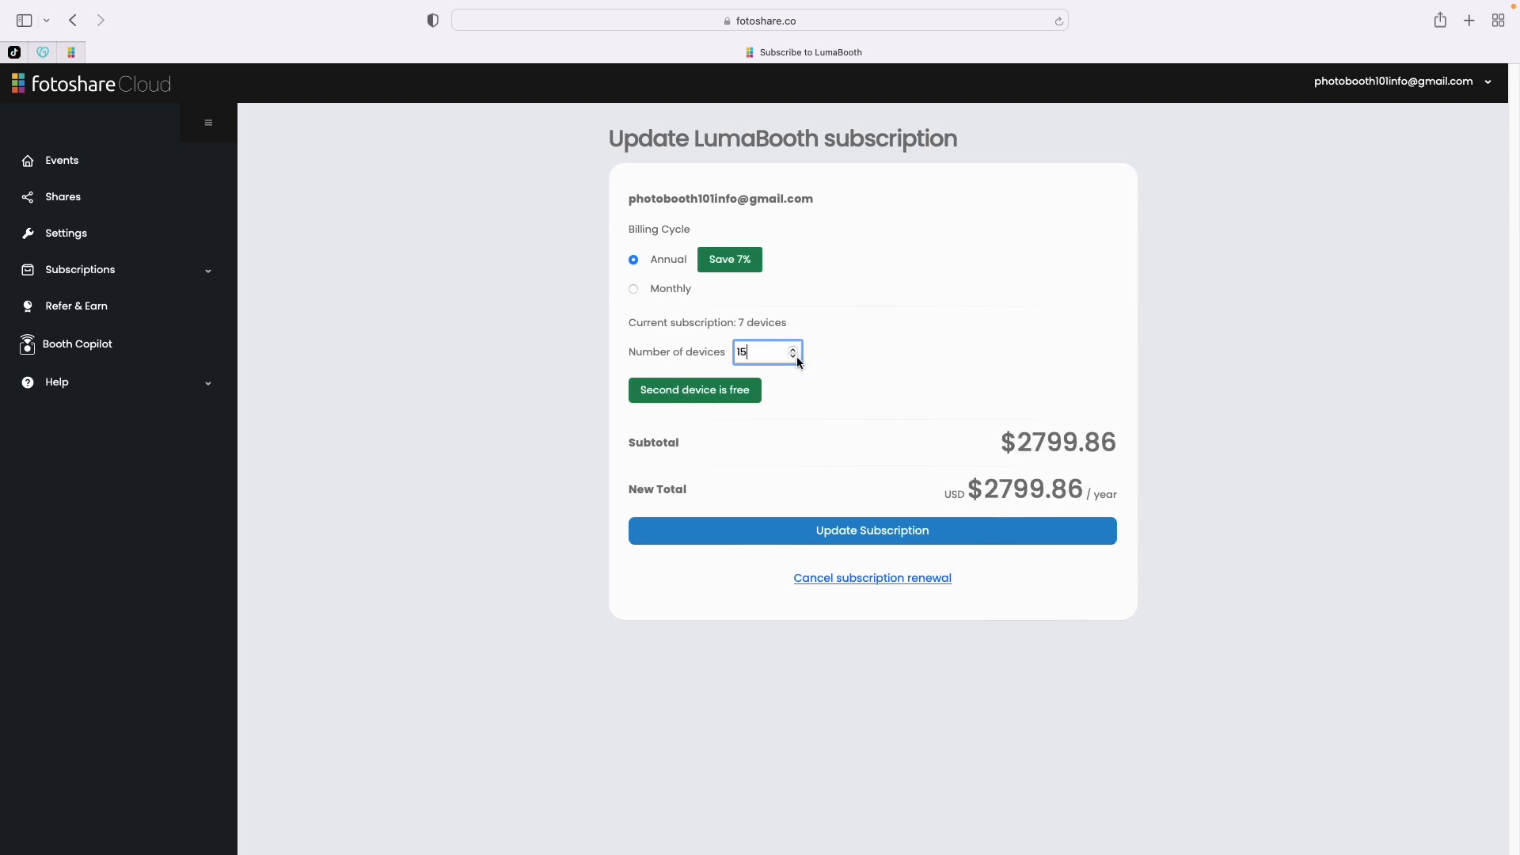